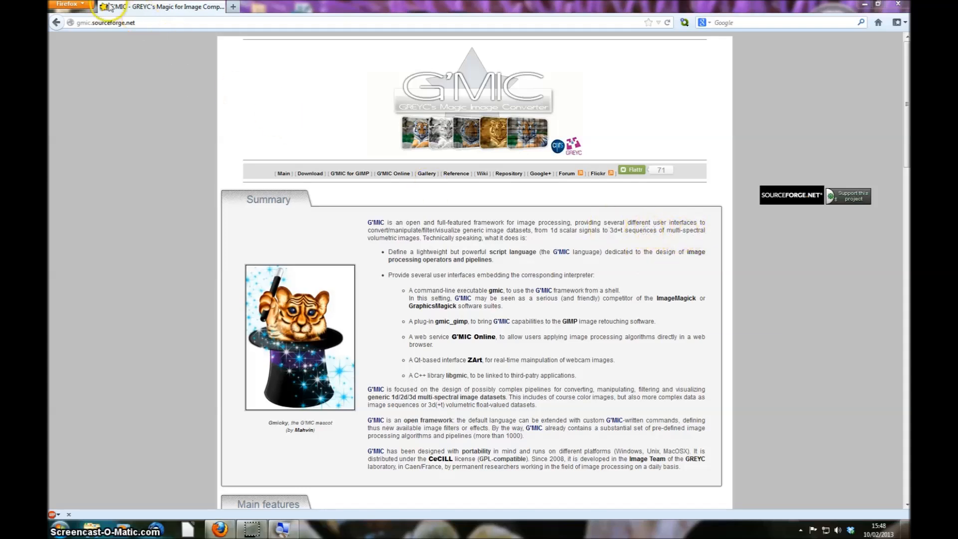
Step: Go to the G'MIC for GIMP page listing Windows, Linux and Mac downloads
click(110, 22)
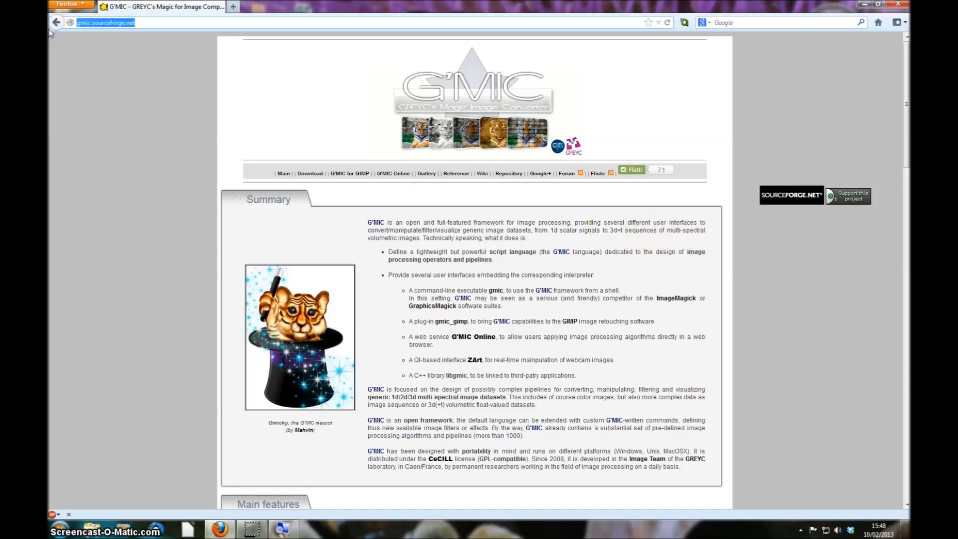
mouse_move(56, 23)
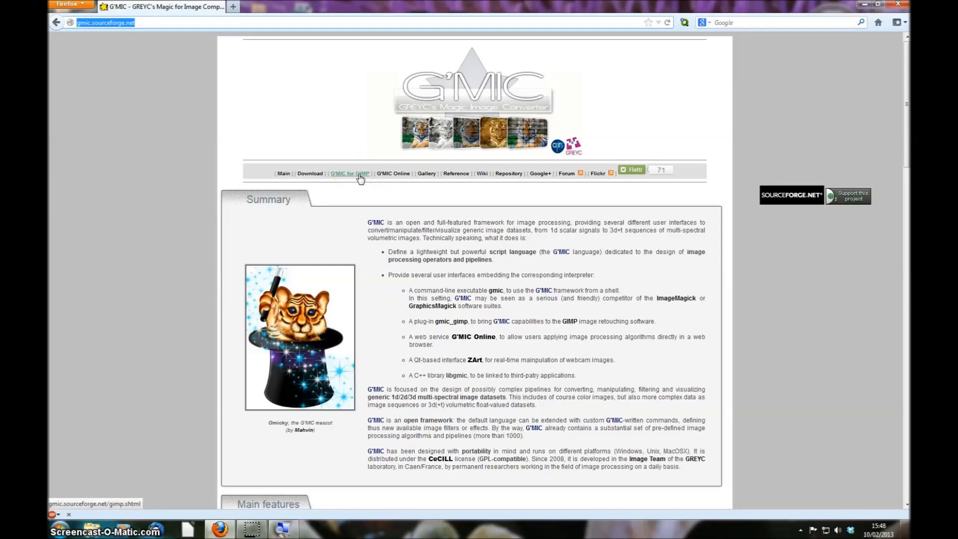
click(349, 175)
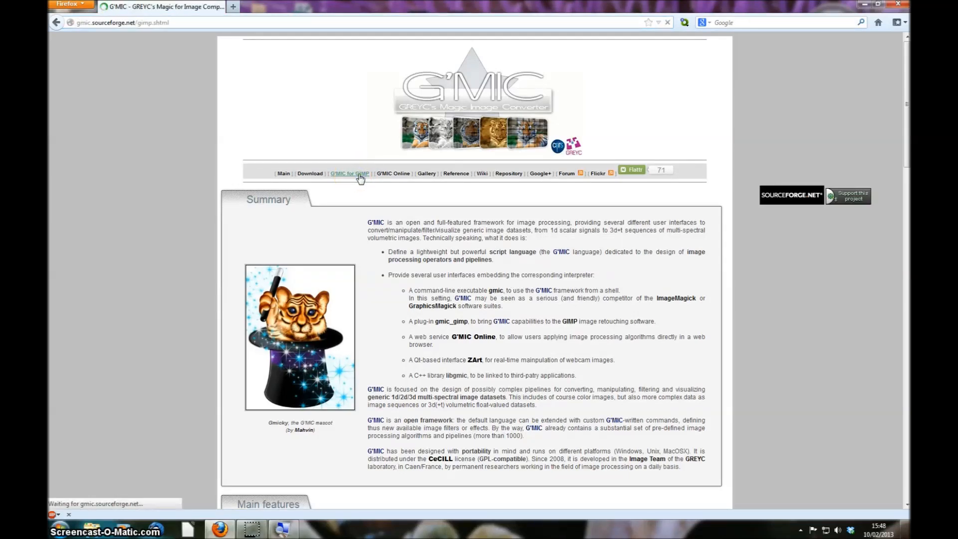
click(349, 173)
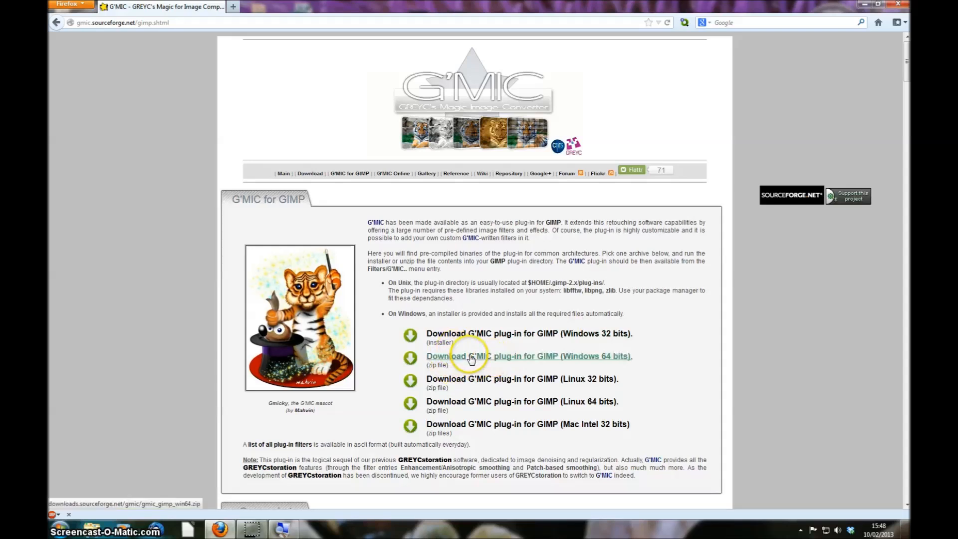
mouse_move(626, 339)
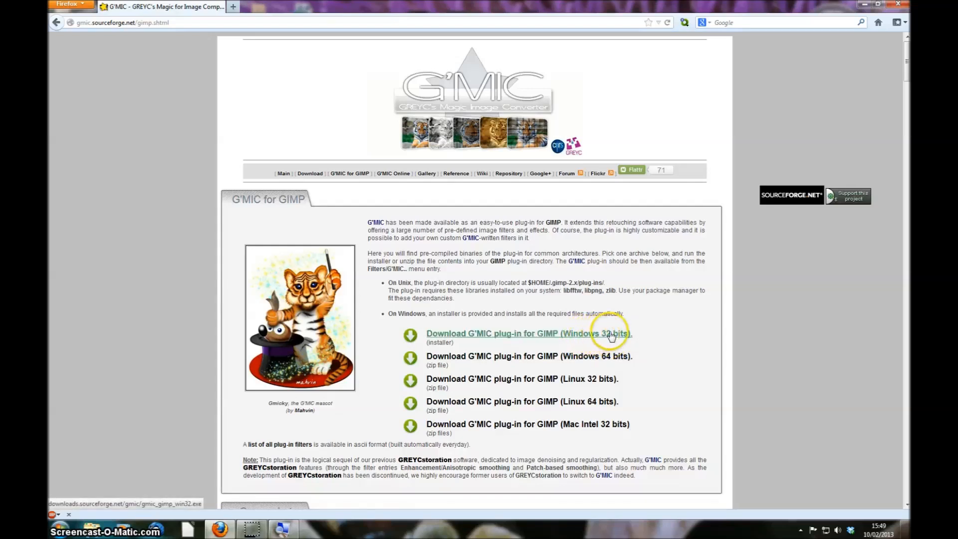
mouse_move(514, 359)
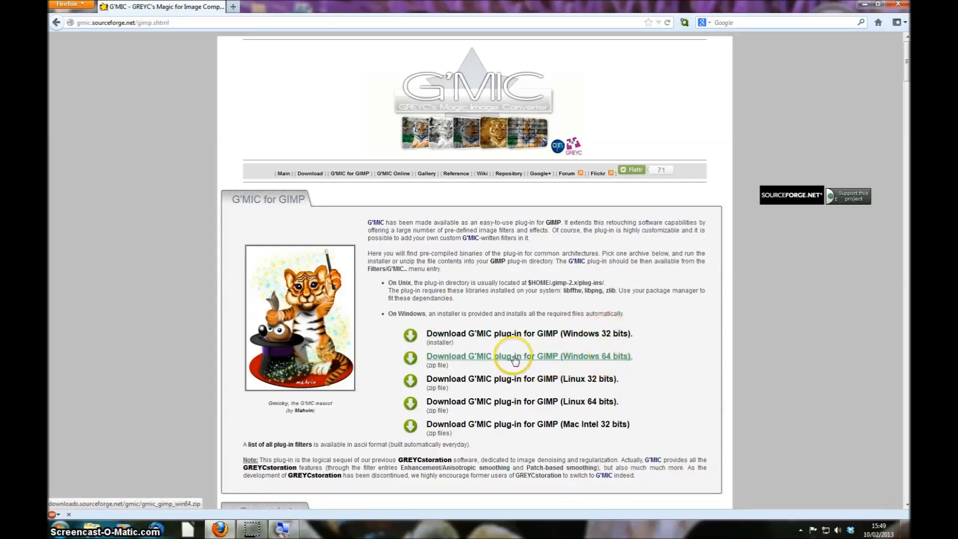
Step: Open Computer properties from the Start menu to confirm 64-bit Windows 7
click(53, 529)
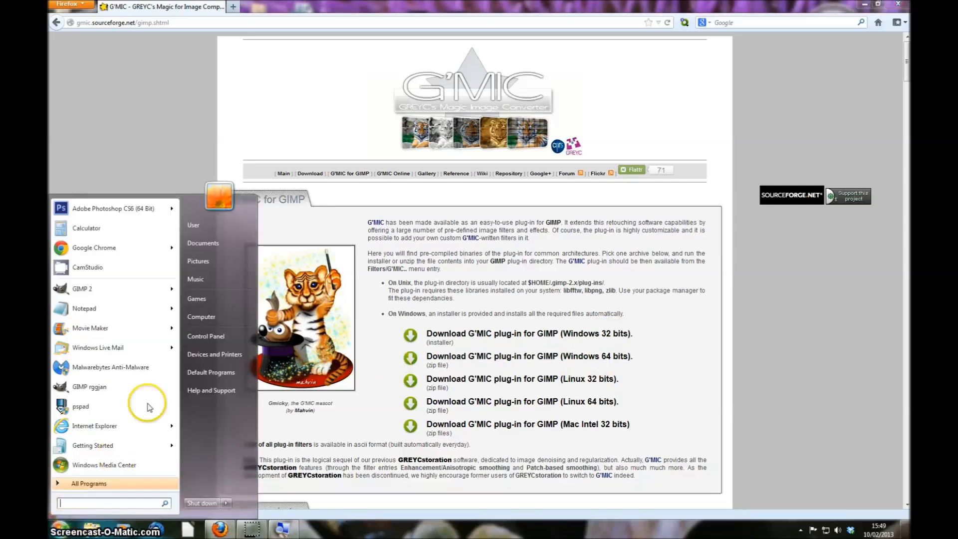
right_click(201, 316)
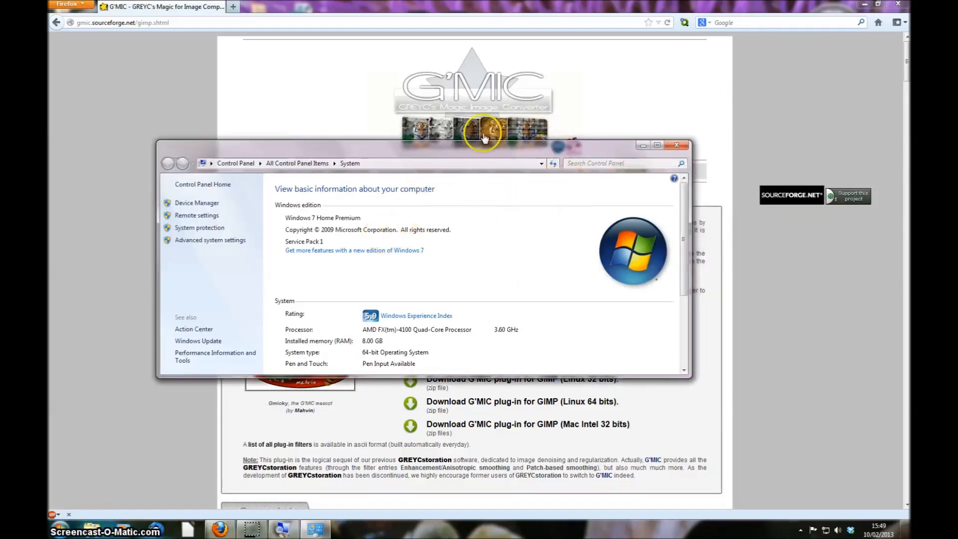
mouse_move(284, 351)
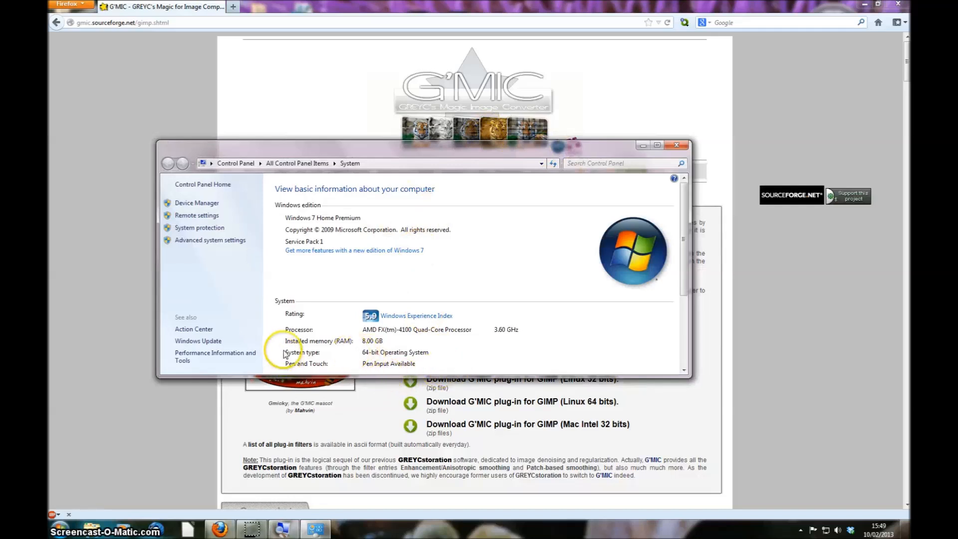
mouse_move(356, 357)
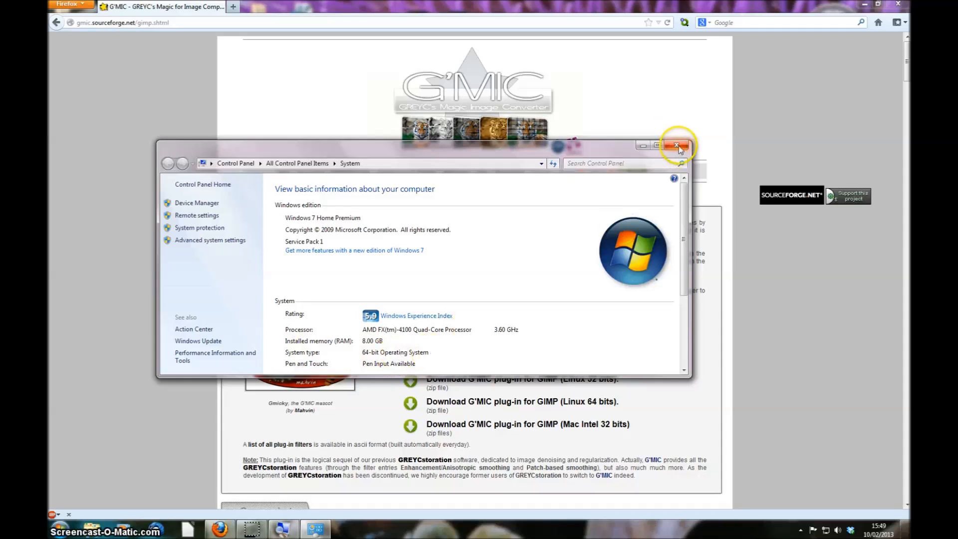
Step: Close System and start the 'G'MIC plug-in for GIMP (Windows 64 bits)' download
click(677, 146)
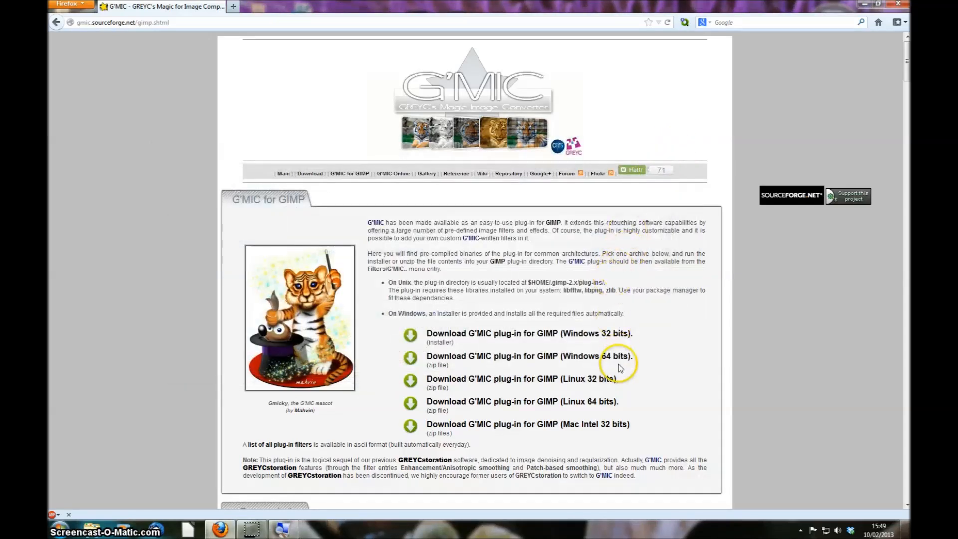
mouse_move(528, 333)
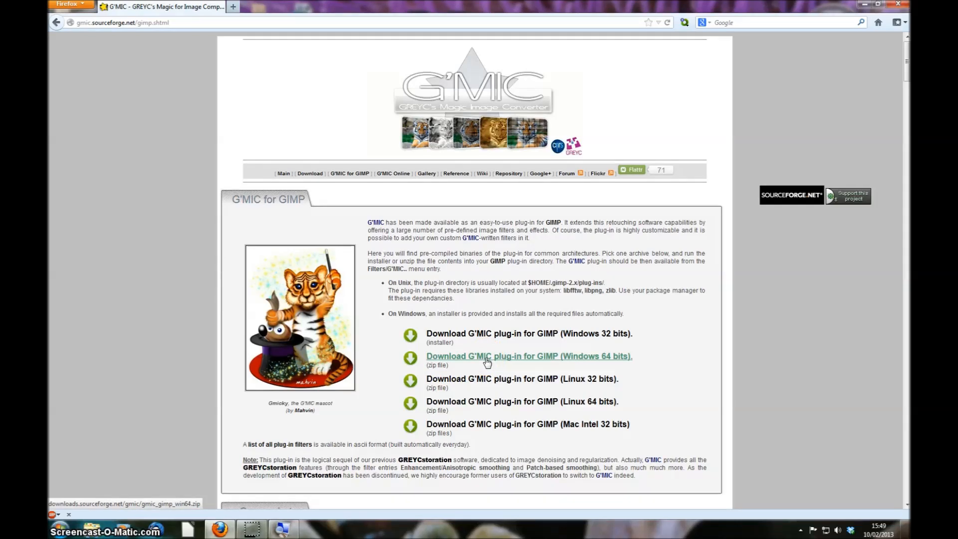
click(529, 356)
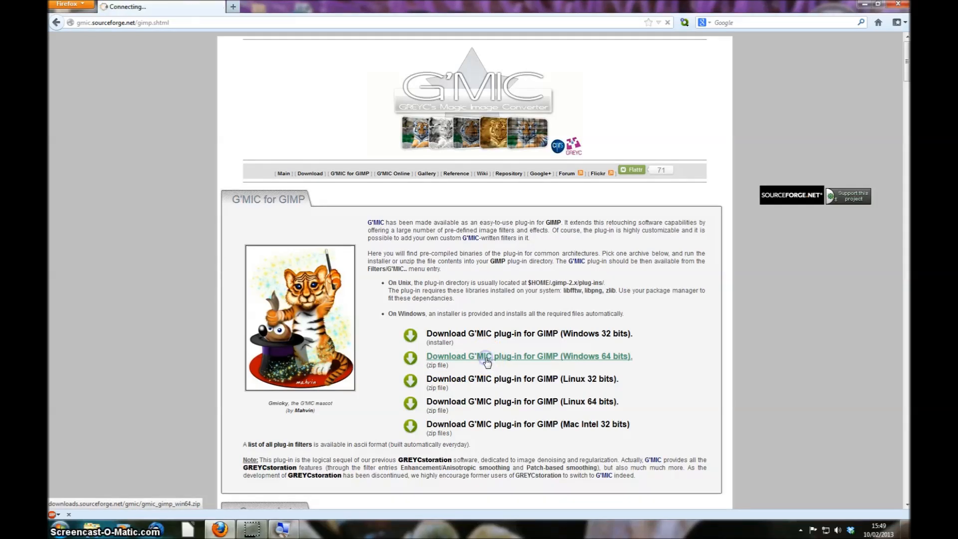
Step: Open the downloaded gmic_gimp_win64.zip with Windows Explorer
click(528, 356)
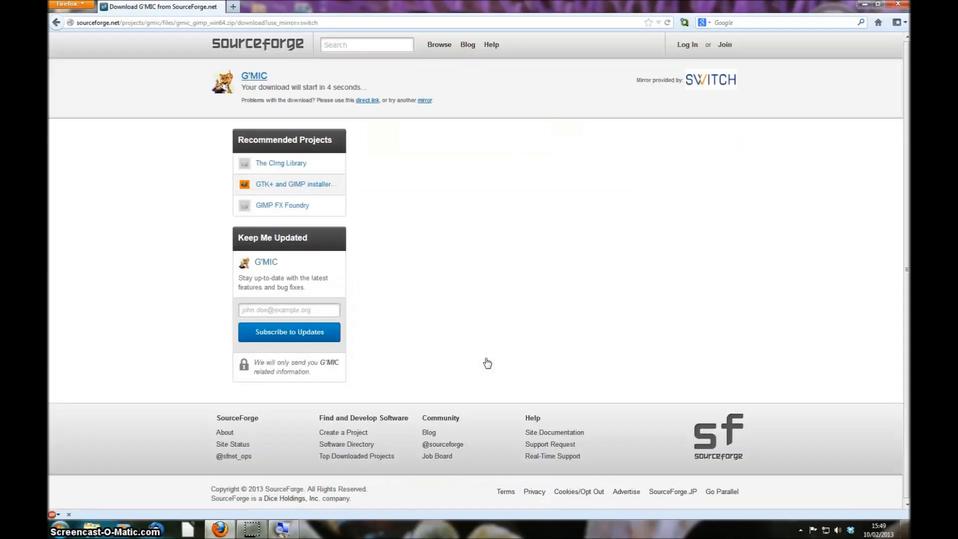
mouse_move(422, 166)
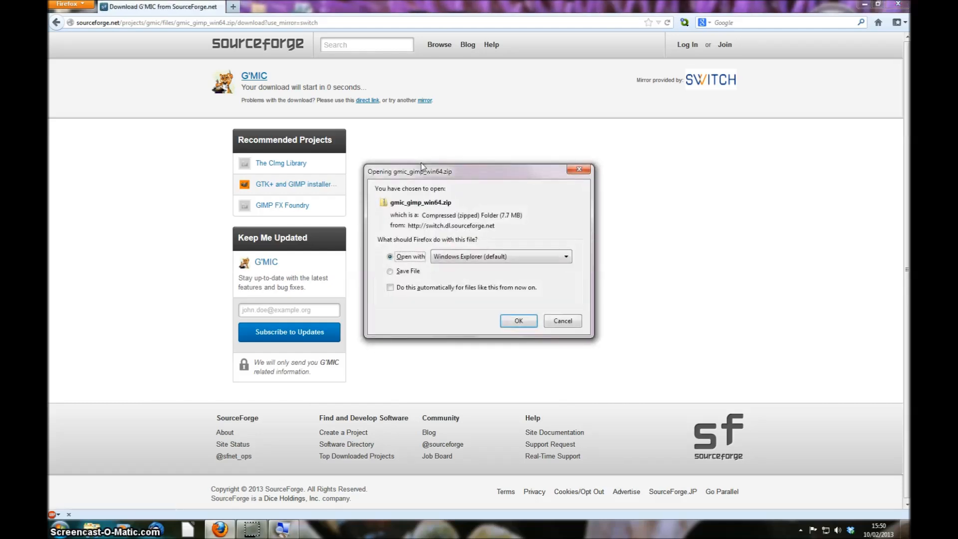
click(390, 270)
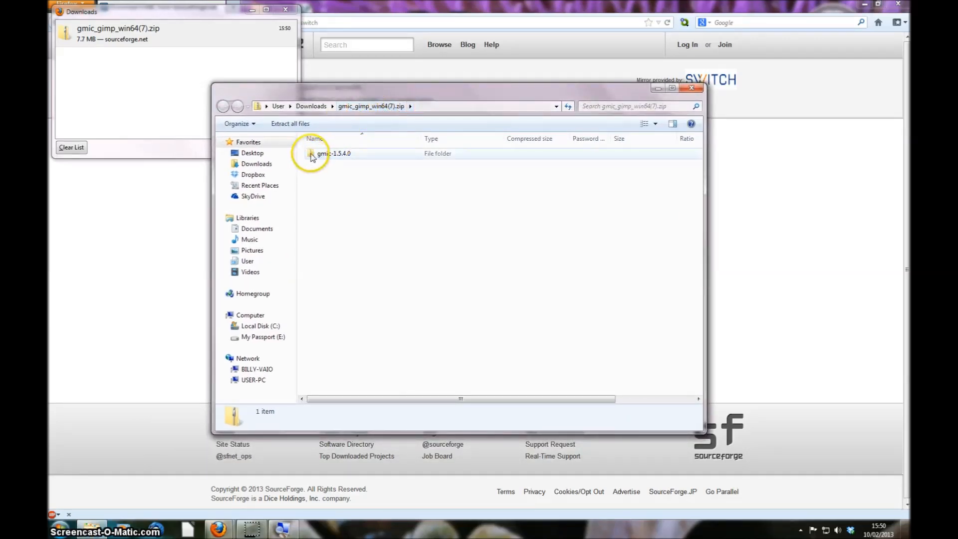
Step: Select all items in gmic-1.5.4.0\gmic_gimp-2.8_plugin, then open Computer
double_click(333, 153)
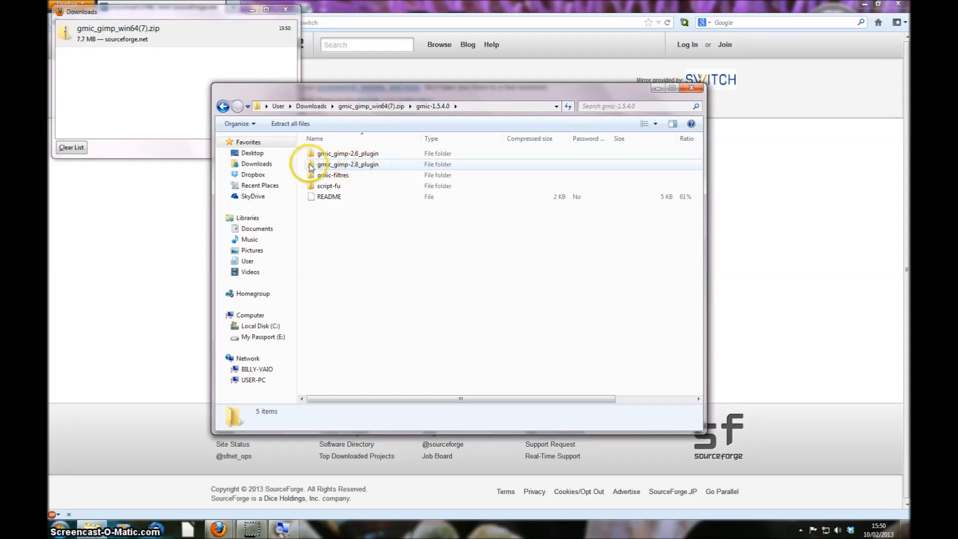
double_click(347, 164)
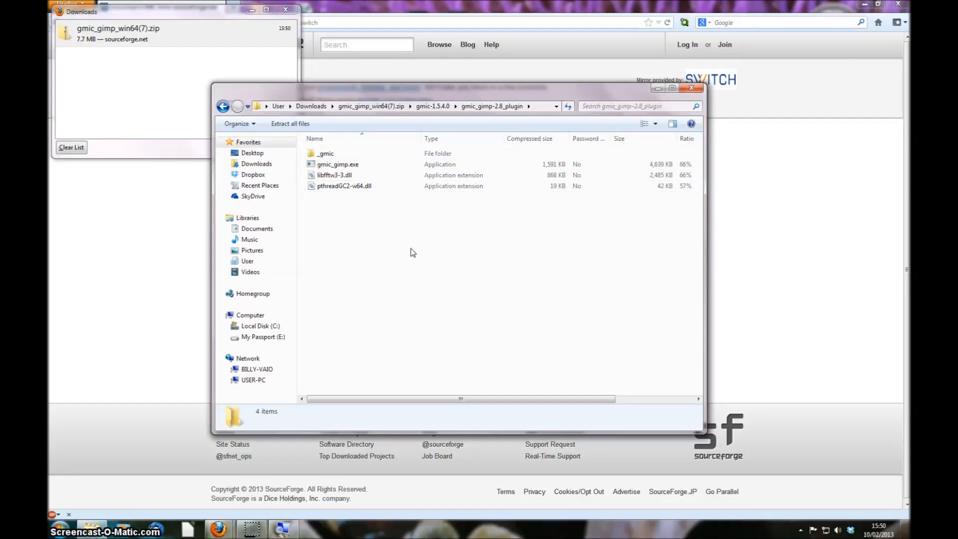
key(ctrl+a)
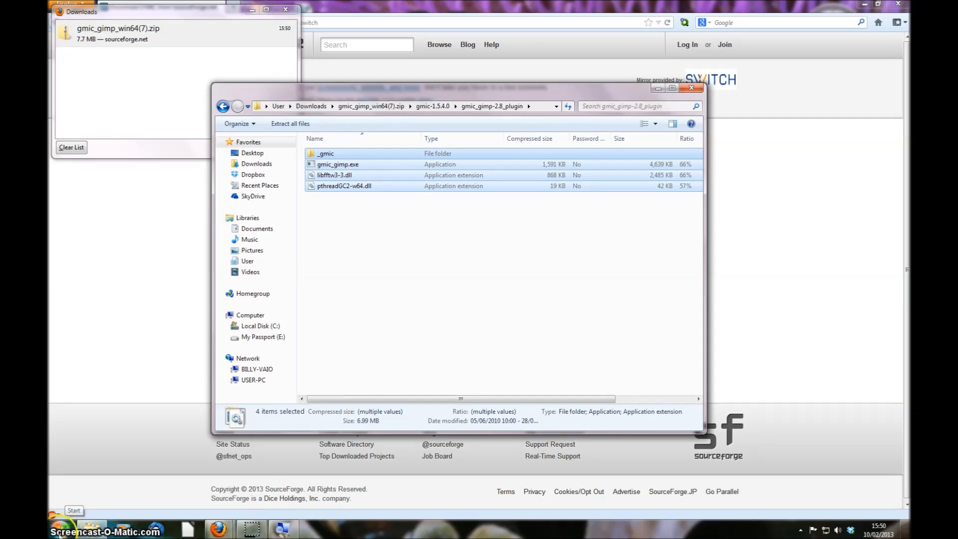
click(73, 526)
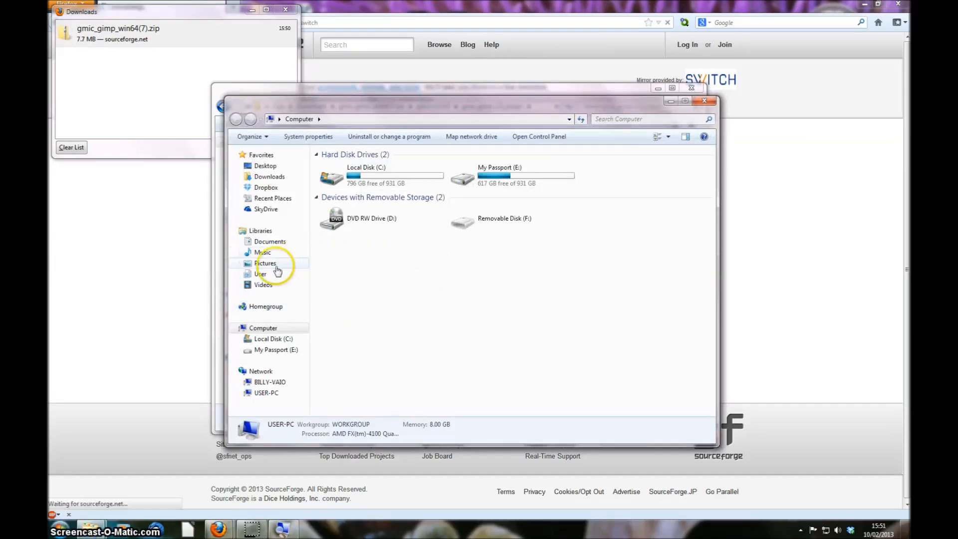
Step: Navigate to User\.gimp-2.8\plug-ins and paste in the G'MIC plug-in files
click(261, 274)
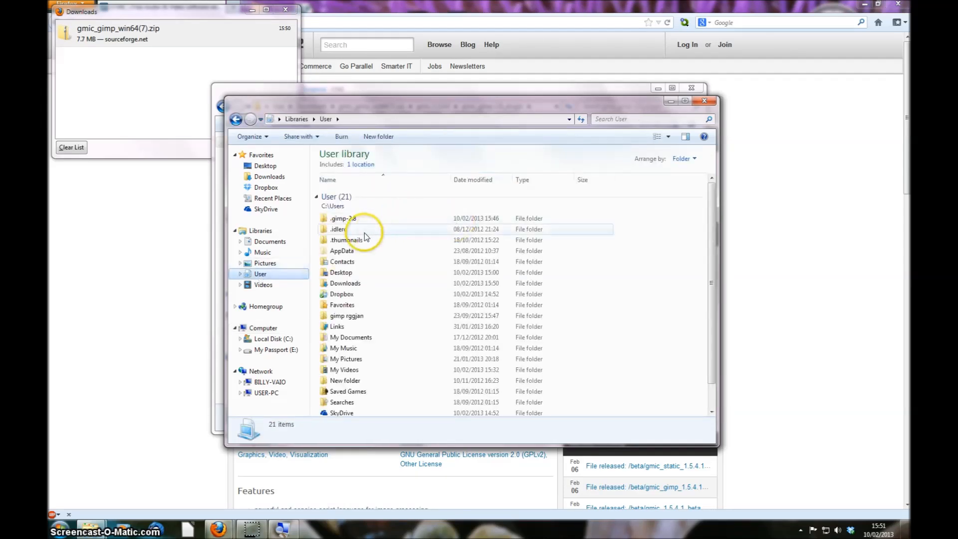
click(343, 218)
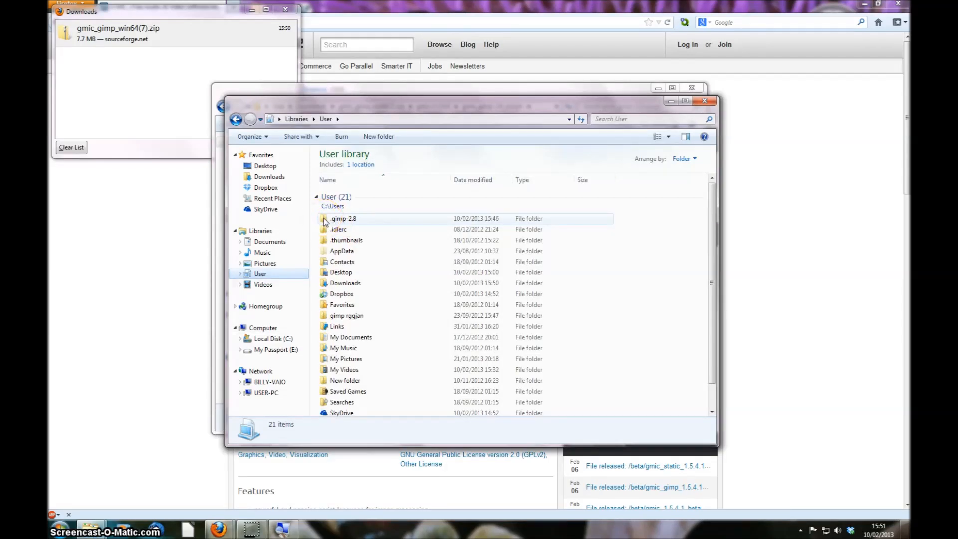
mouse_move(343, 218)
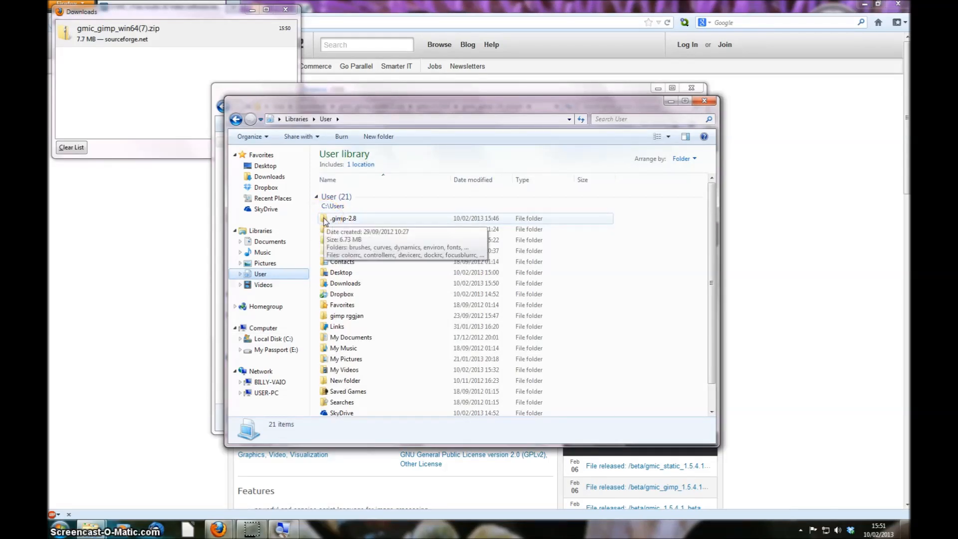
double_click(343, 218)
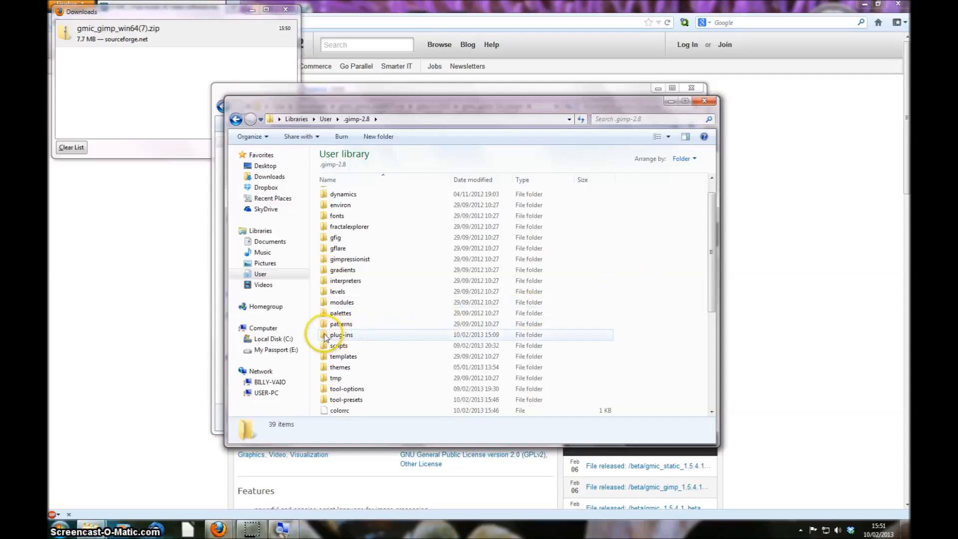
double_click(341, 334)
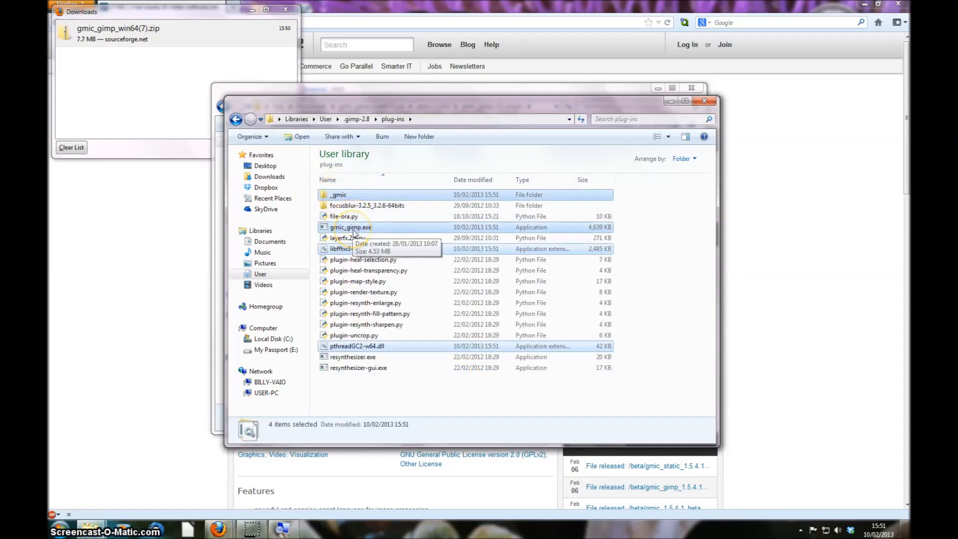
mouse_move(367, 249)
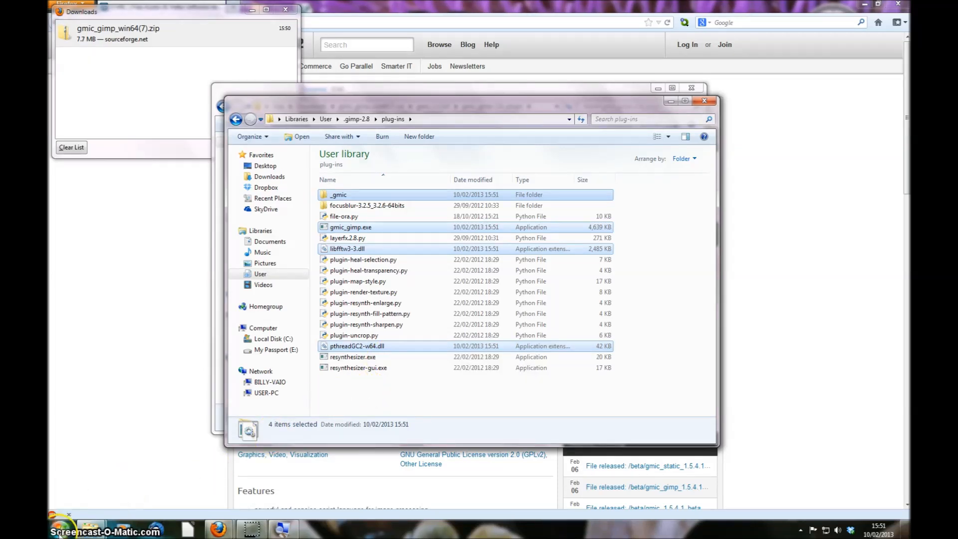
Step: Launch GIMP 2 and reopen the recent portrait test.xcf
click(60, 530)
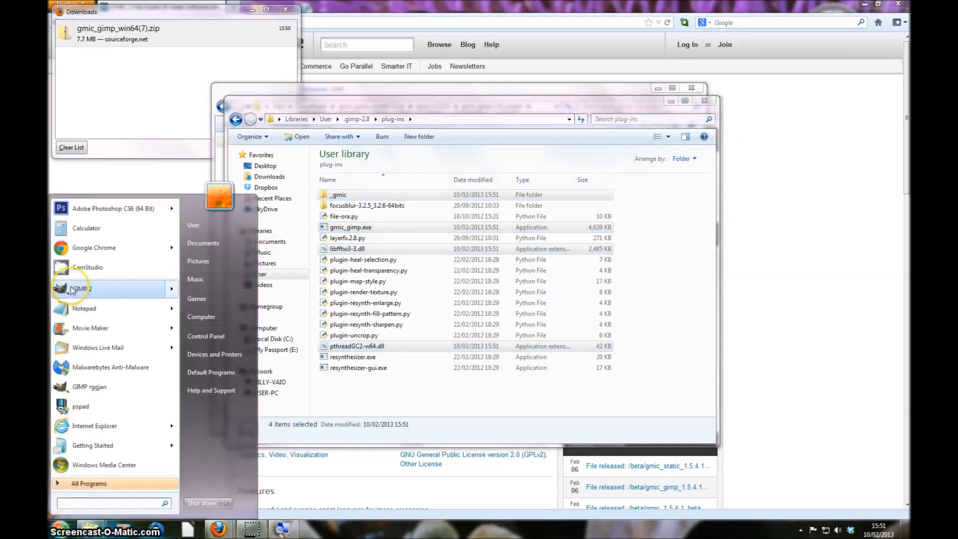
click(81, 288)
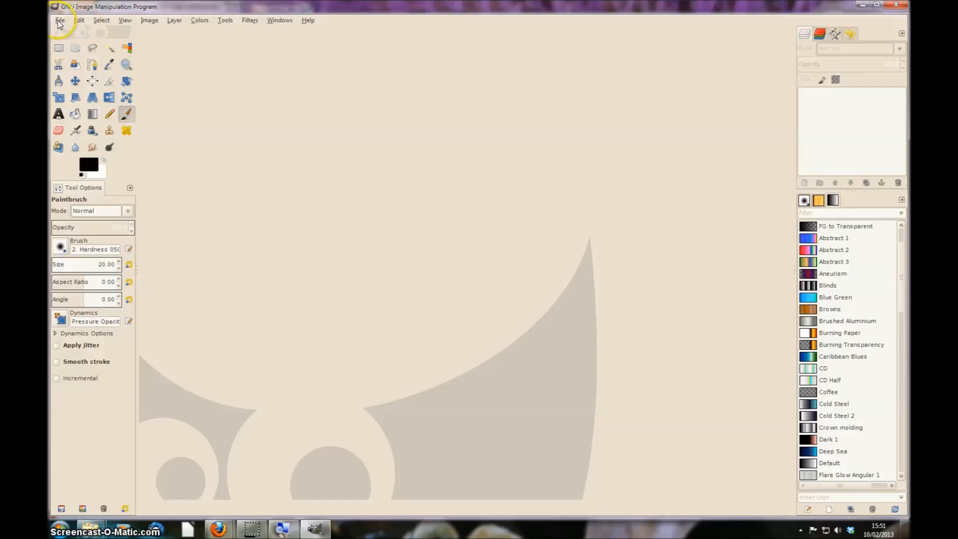
click(60, 20)
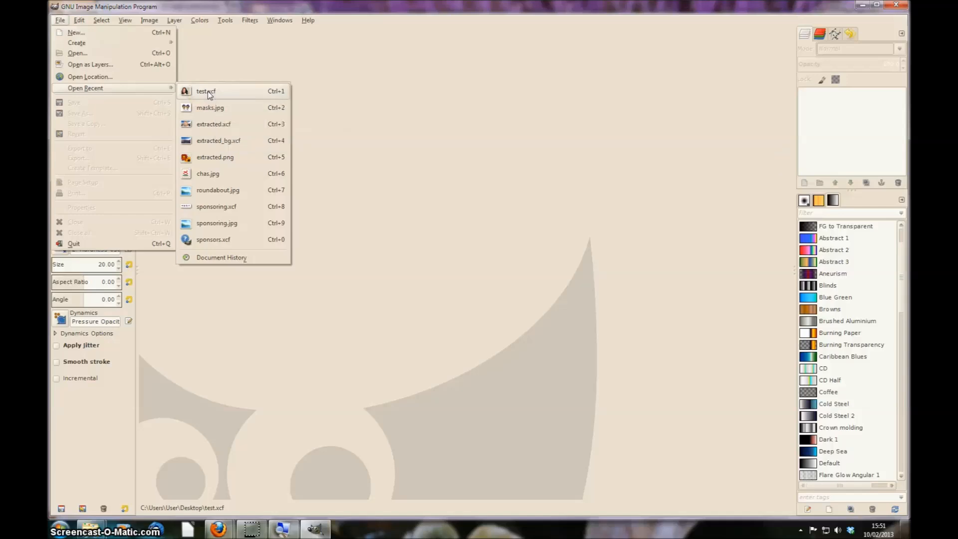
click(206, 90)
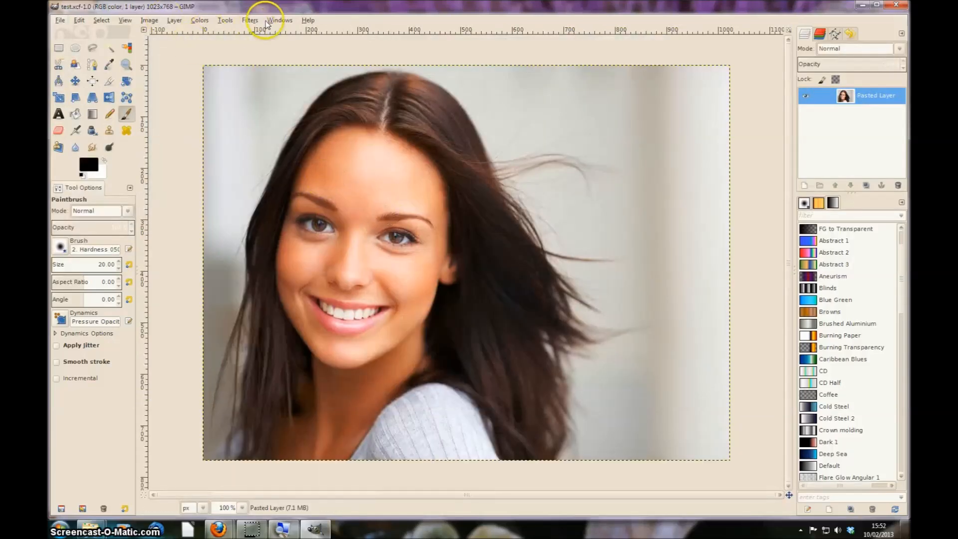
Step: Check the Filters menu for the new G'MIC... entry
click(250, 20)
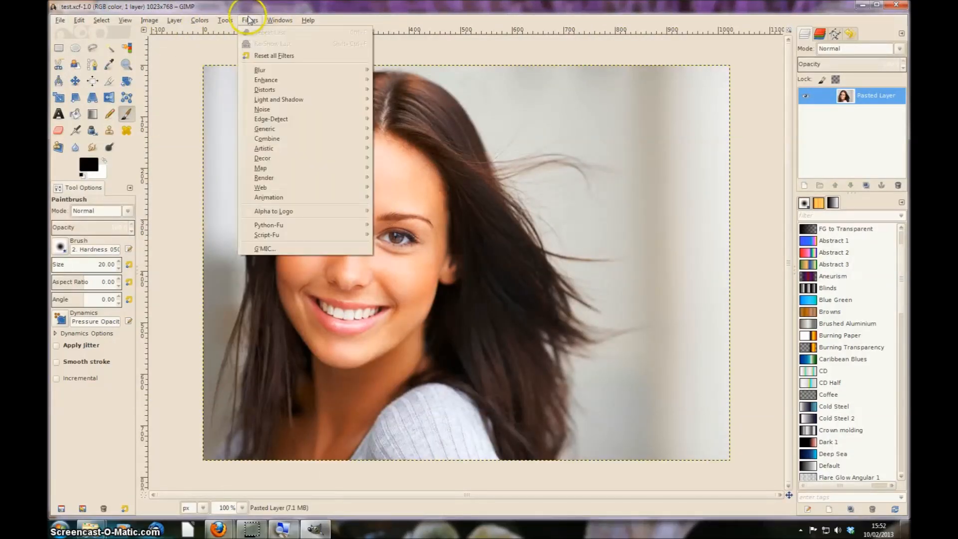
mouse_move(265, 248)
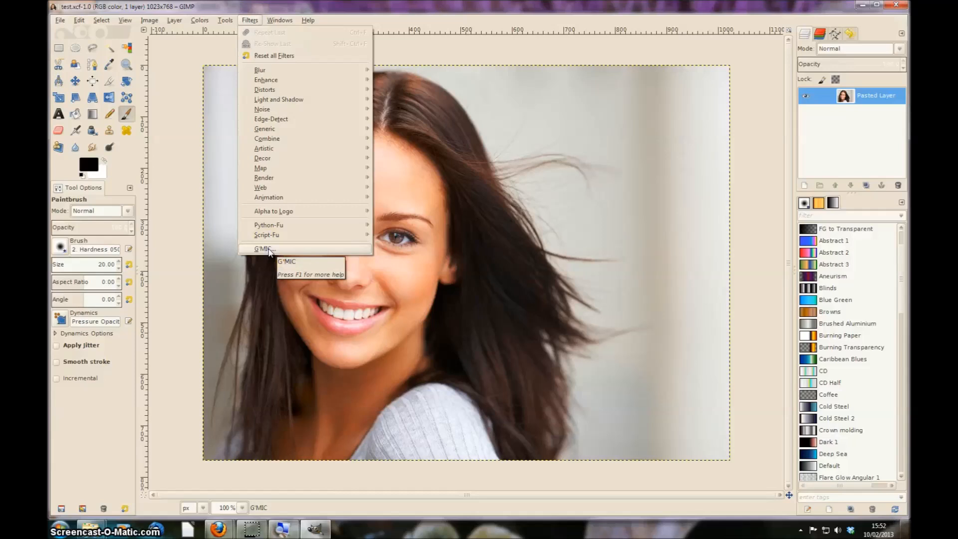
Step: Open G'MIC, reposition its window, and update filters from the internet to 458
click(263, 248)
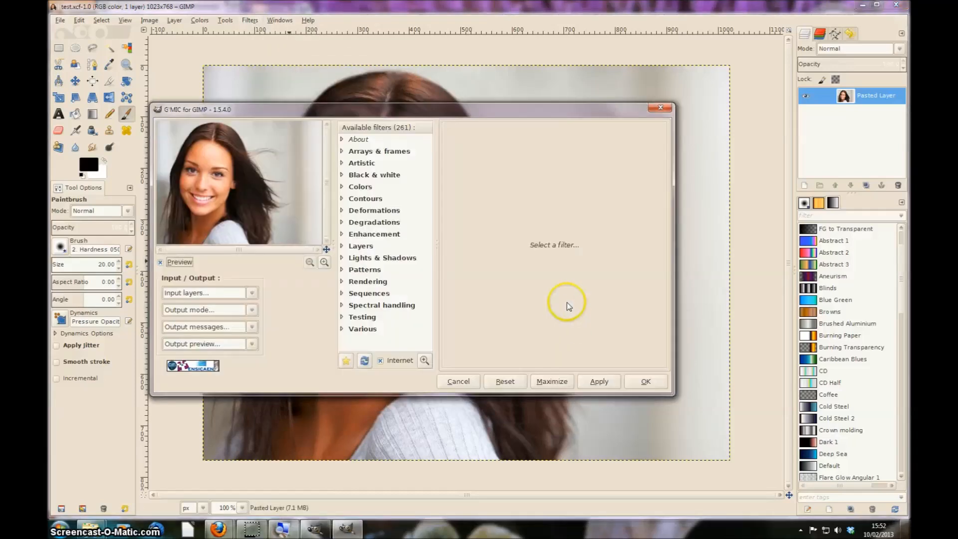
mouse_move(504, 113)
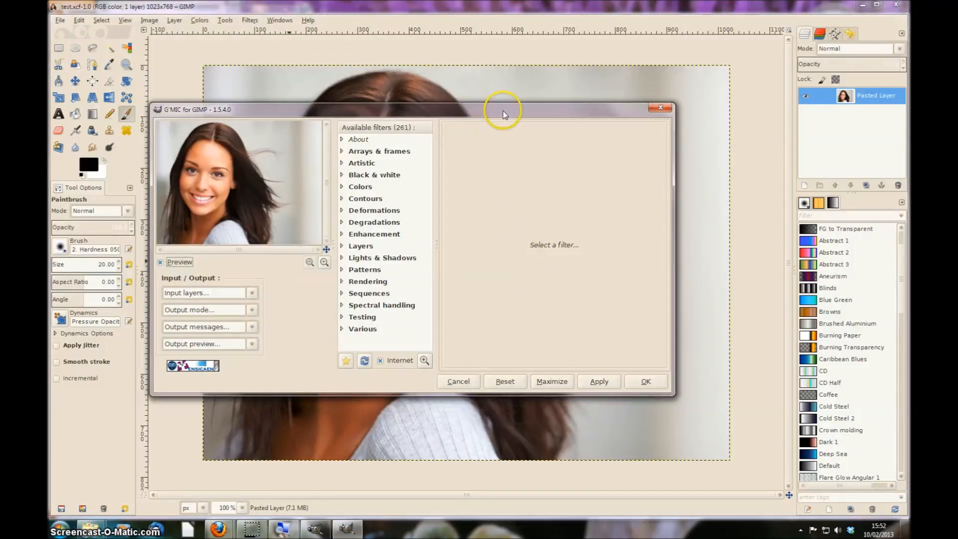
drag(504, 109, 287, 69)
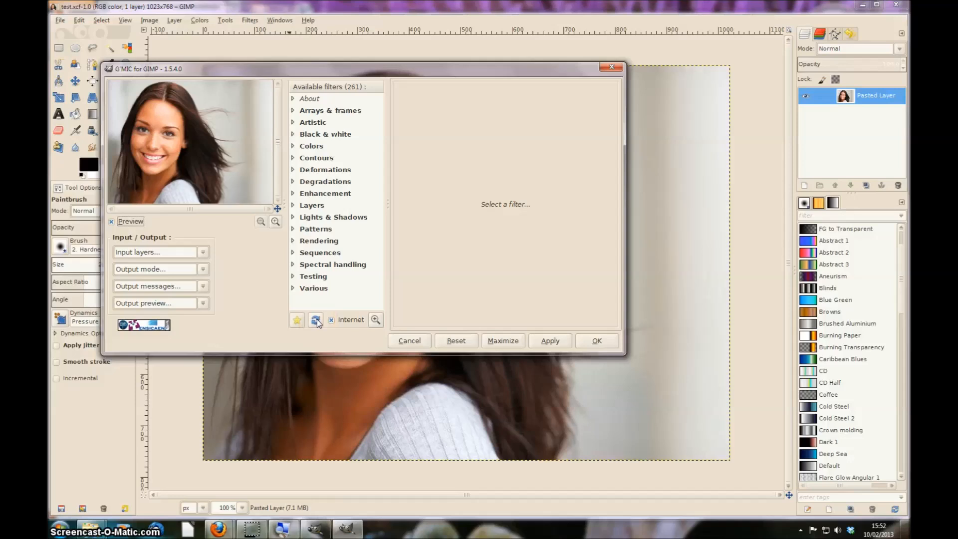
click(316, 319)
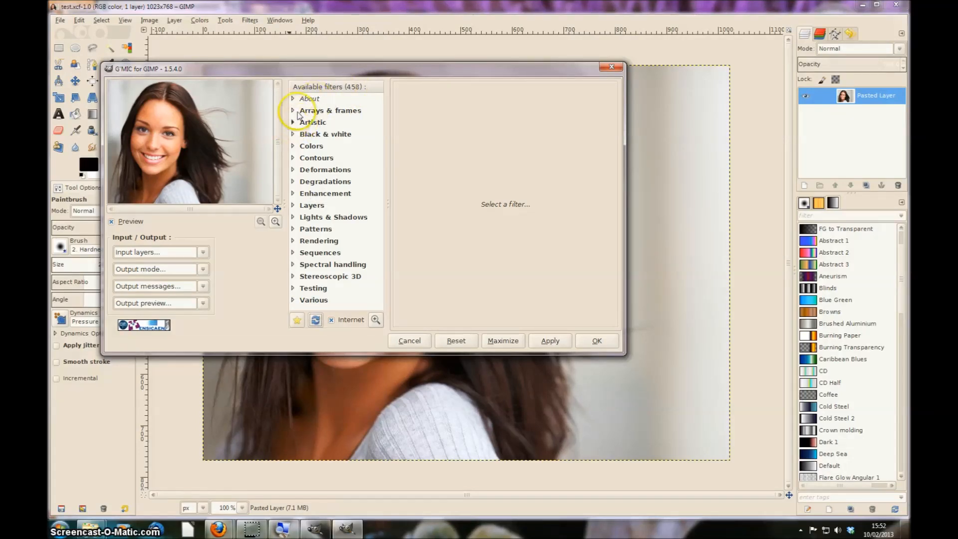
mouse_move(293, 177)
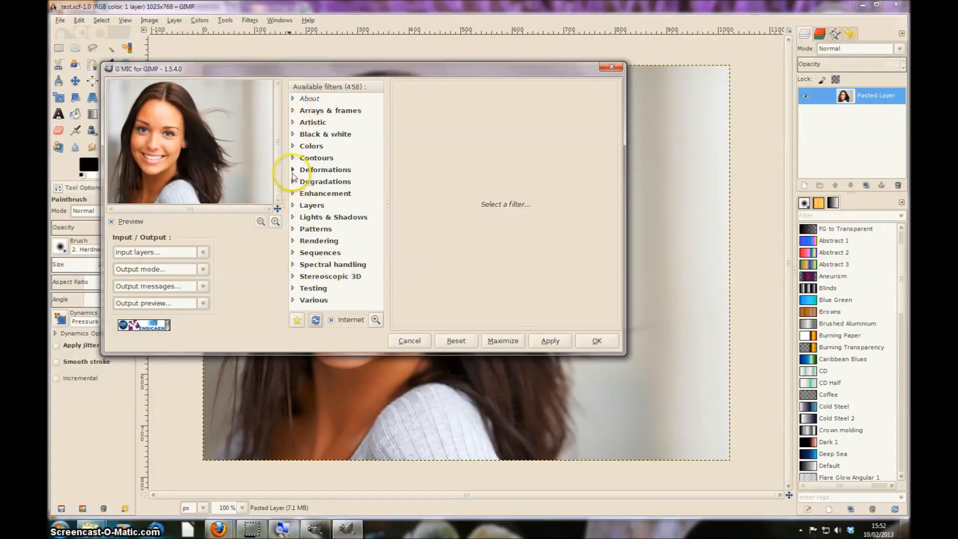
mouse_move(294, 126)
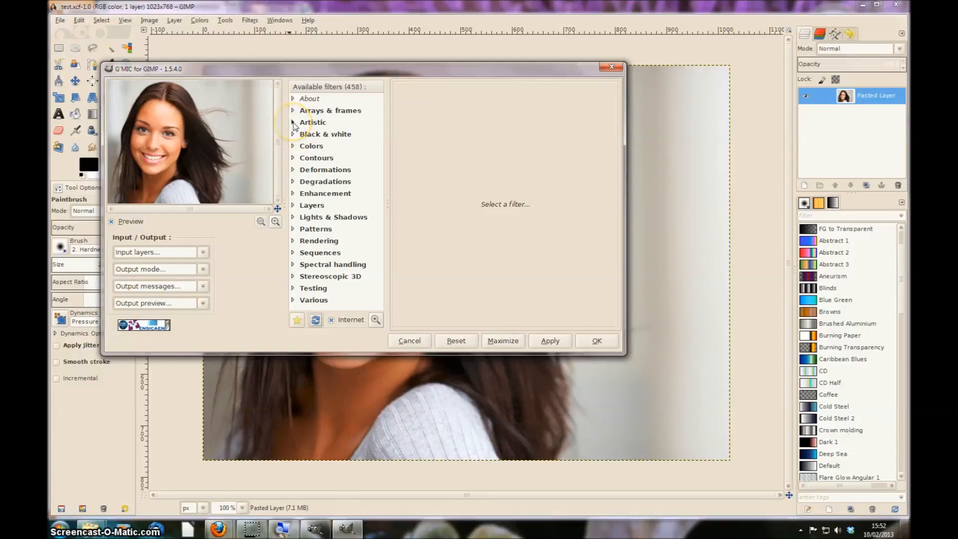
Step: Apply Artistic > Cartoon to the portrait with Smoothness 4.73
click(293, 122)
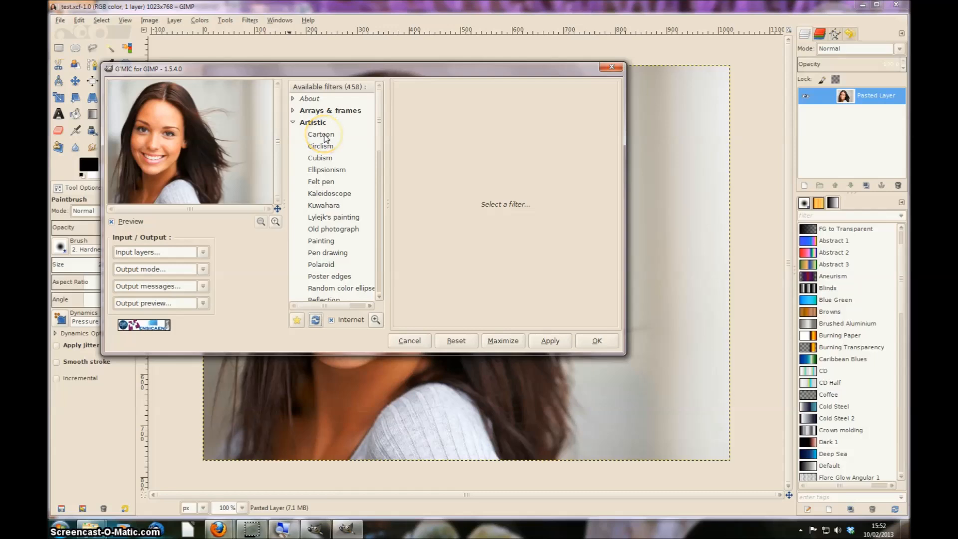
click(321, 134)
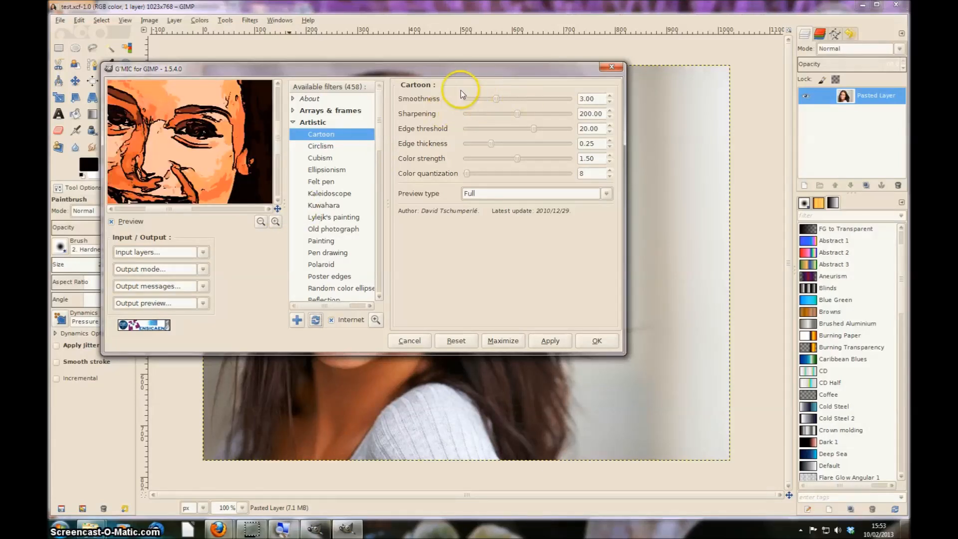
drag(495, 98, 512, 104)
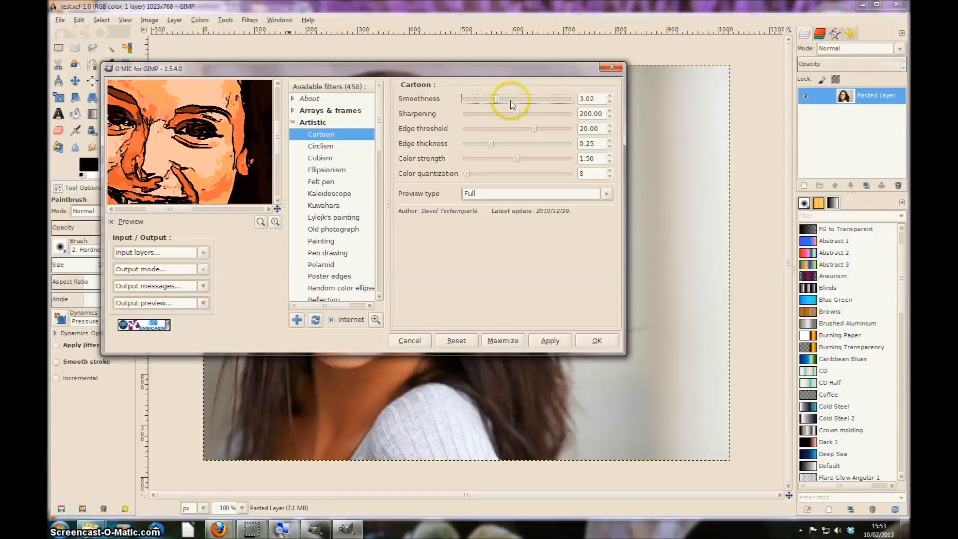
drag(496, 98, 515, 99)
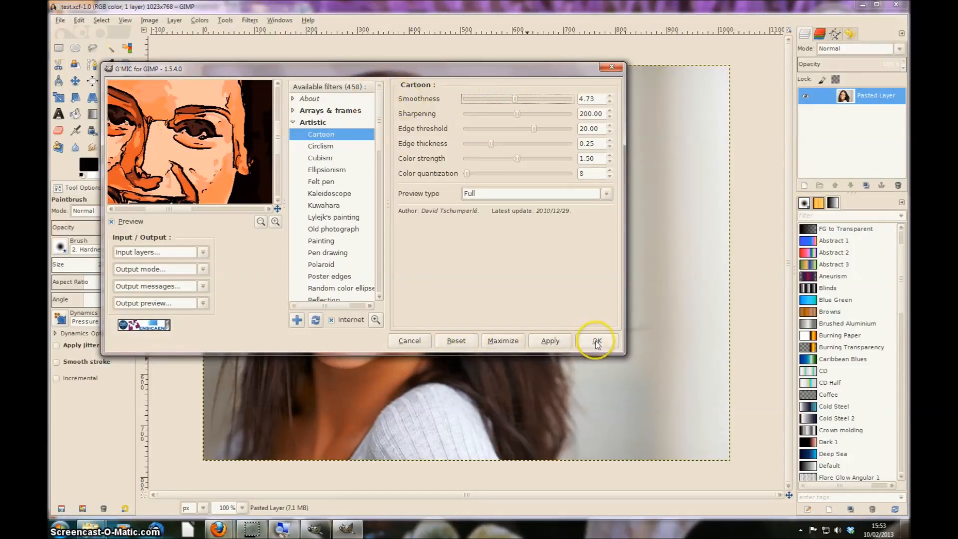
click(596, 340)
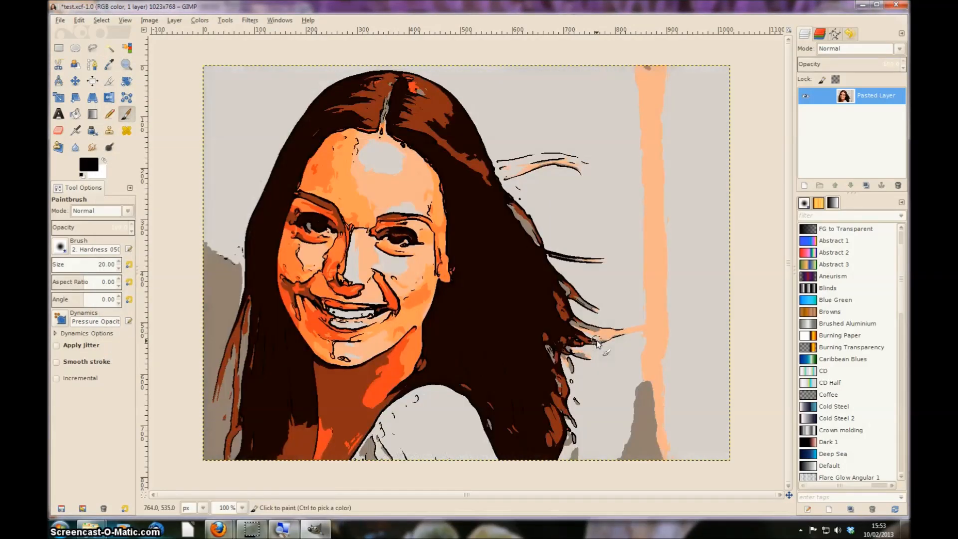
mouse_move(547, 336)
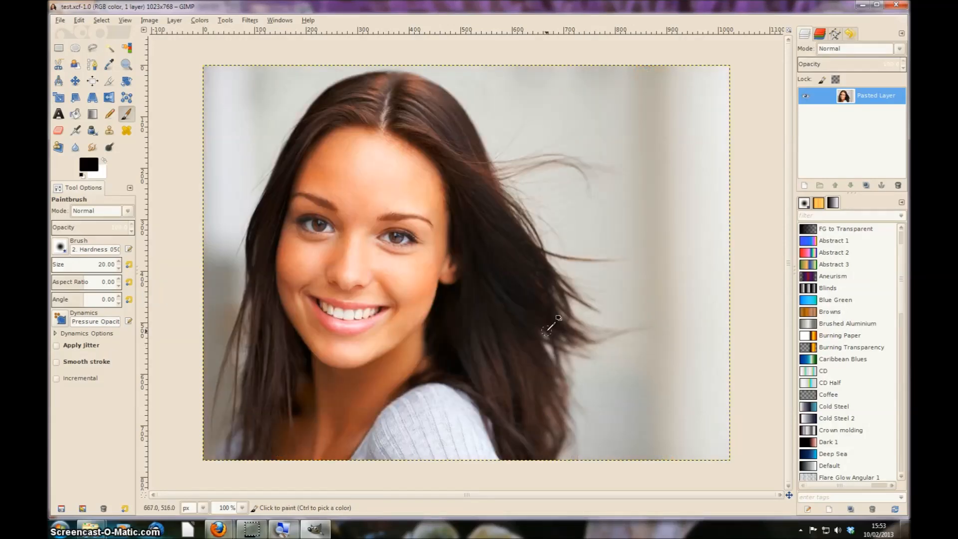
Step: Bring up the Filters menu again on the restored colour portrait
click(249, 20)
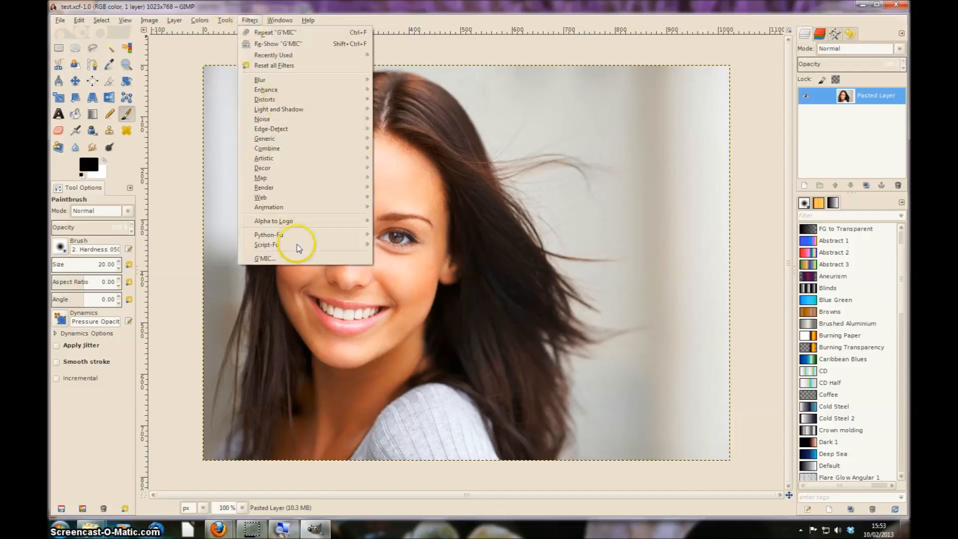
Step: Choose G'MIC's Black & White filter with red level 0.20 and green level 0.85
click(264, 258)
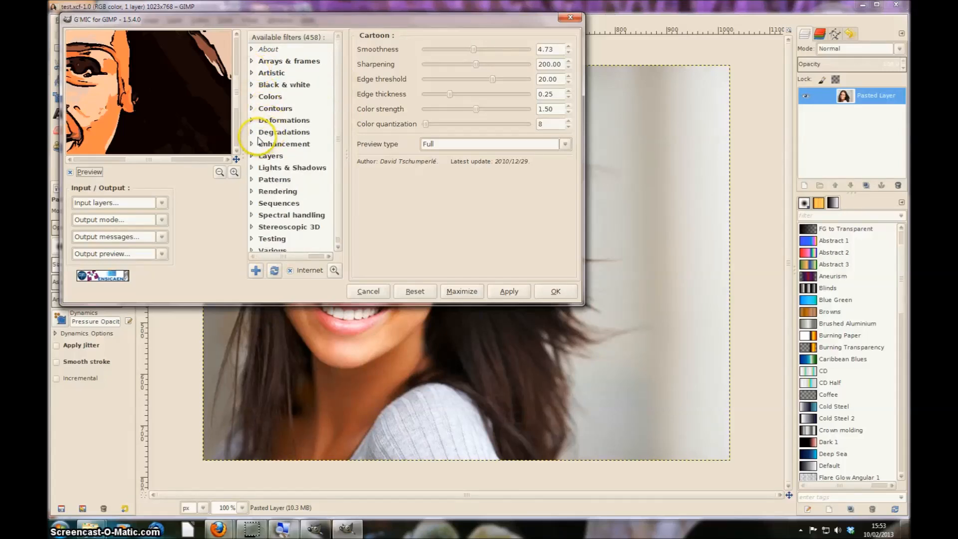
mouse_move(257, 107)
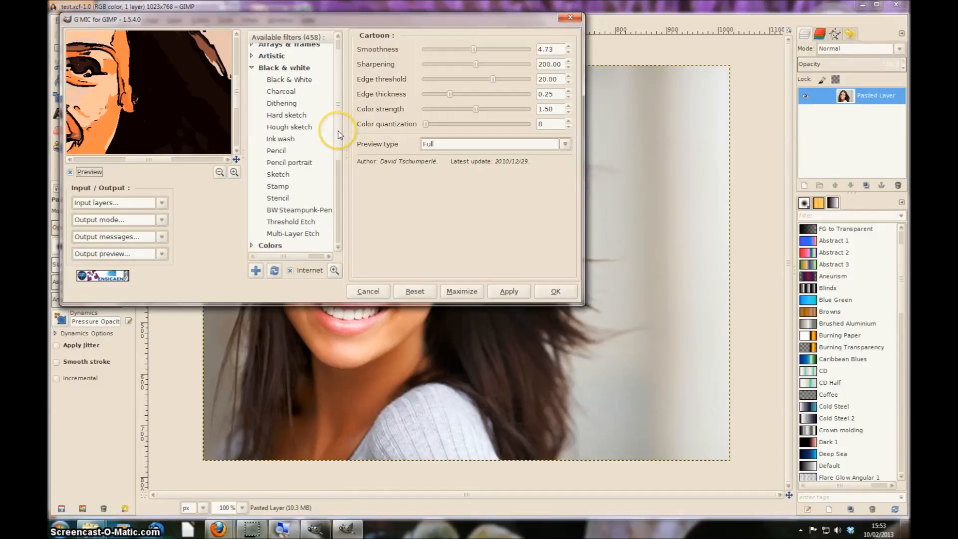
click(288, 79)
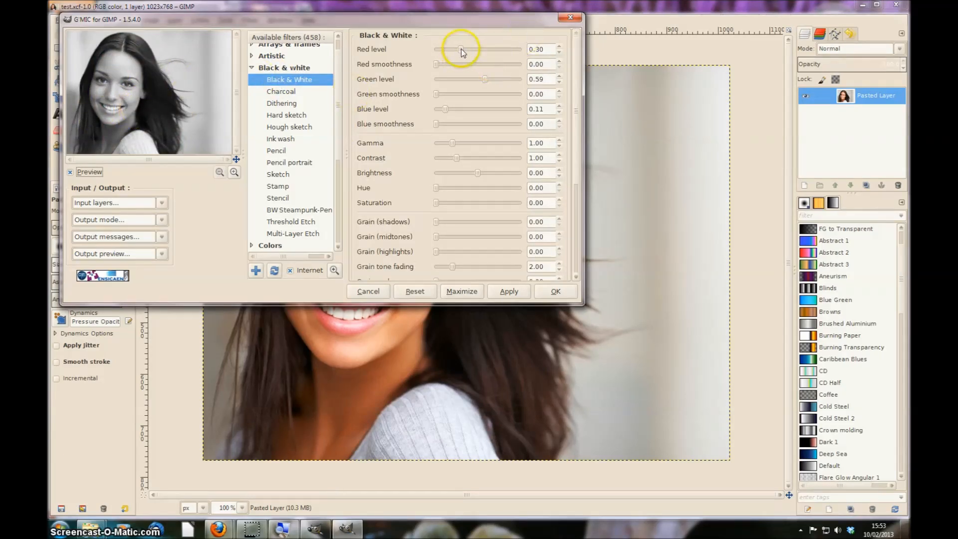
drag(460, 50, 484, 49)
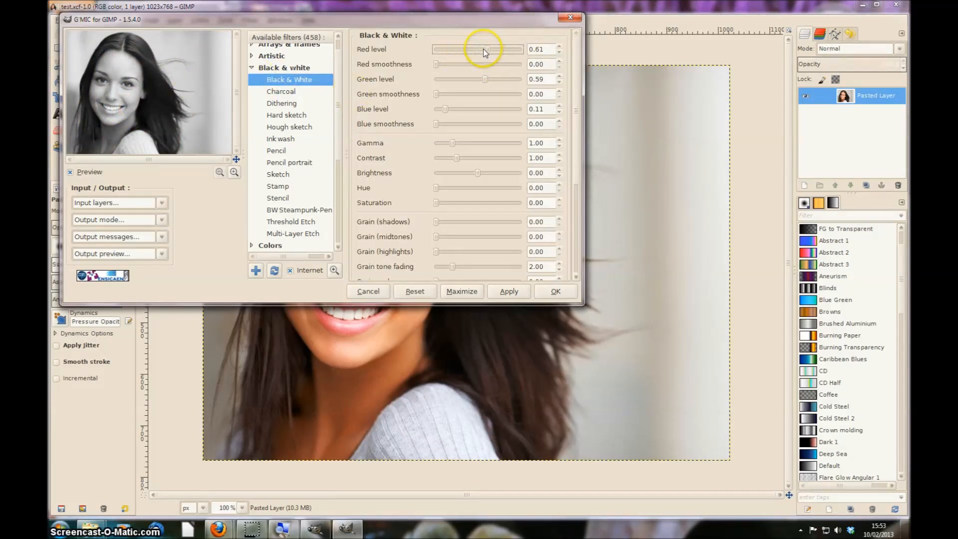
drag(484, 50, 435, 50)
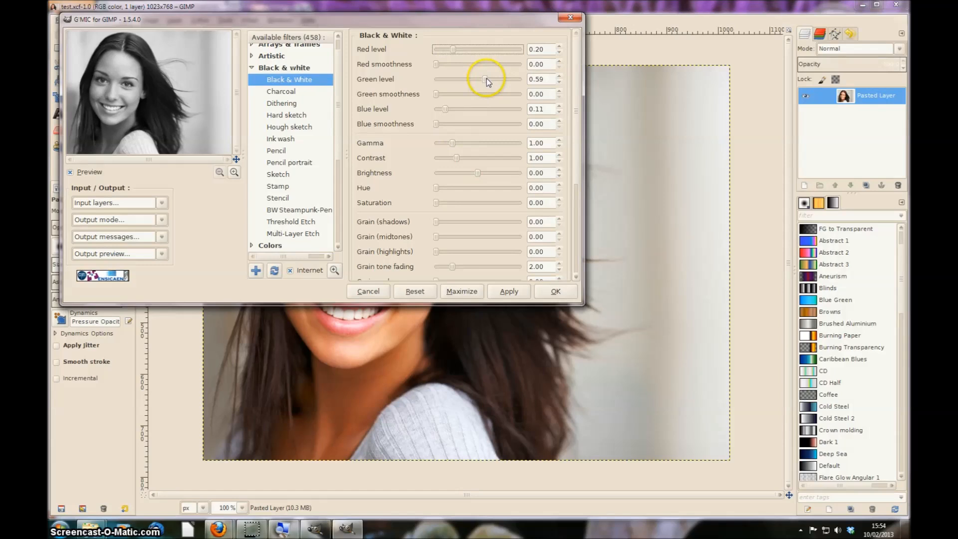
drag(468, 79, 510, 79)
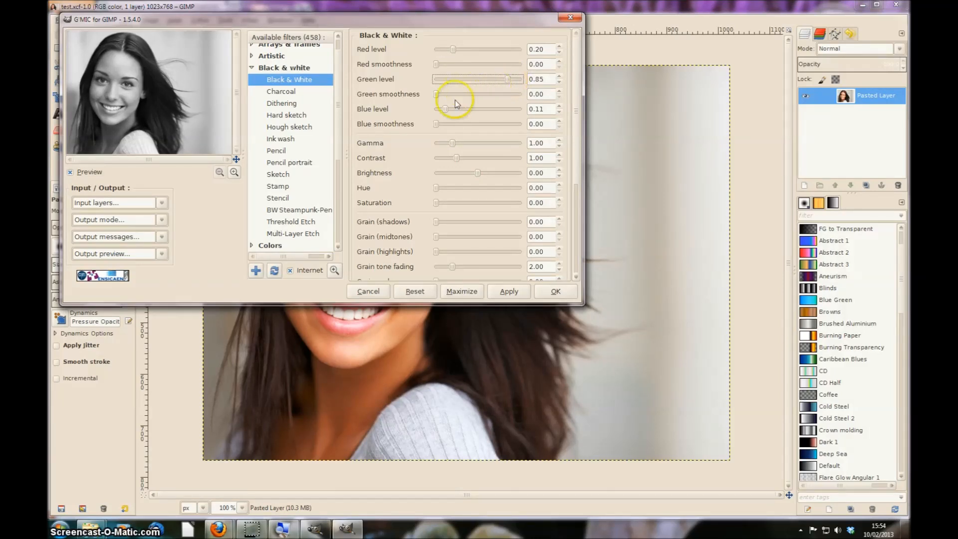
drag(443, 109, 479, 109)
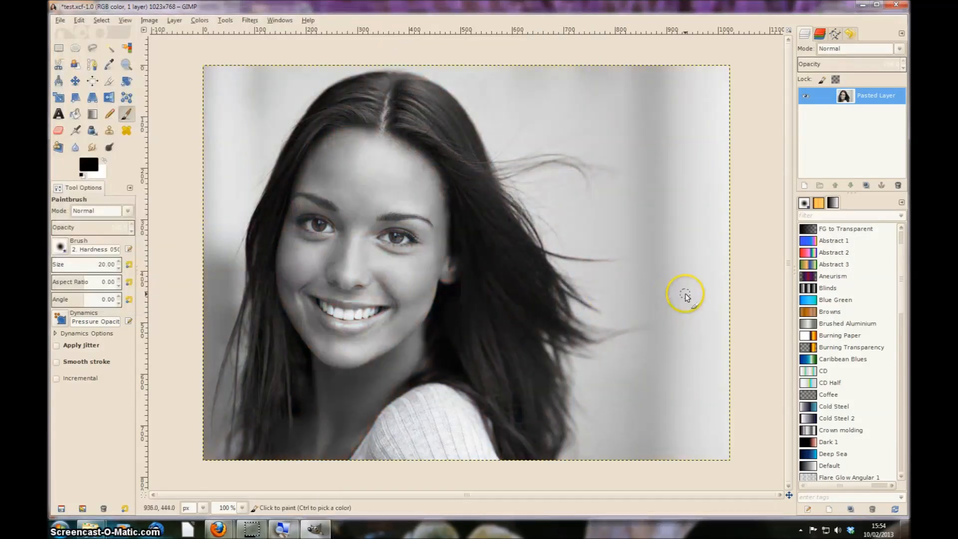
mouse_move(687, 288)
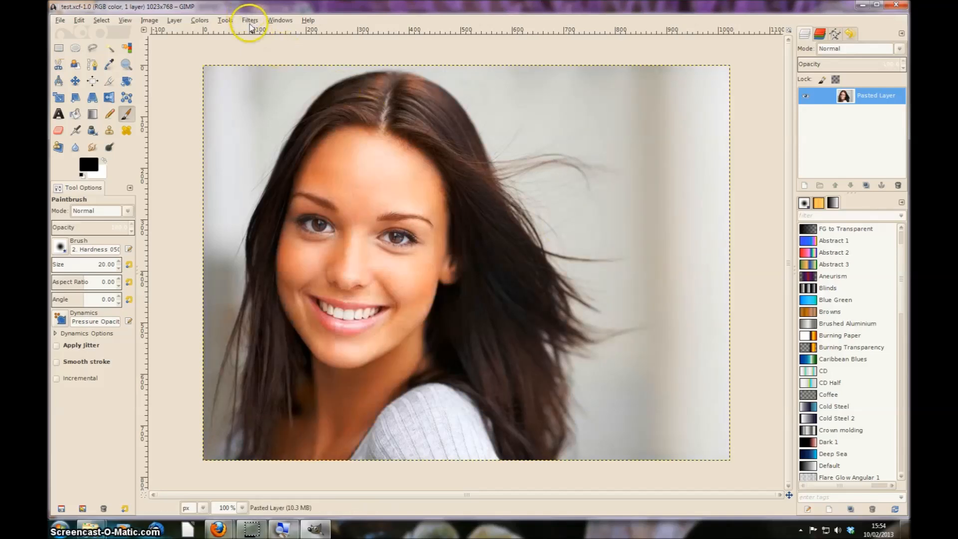
Step: In G'MIC, collapse Black & white and apply Smooth [anisotropic] to the portrait
click(250, 19)
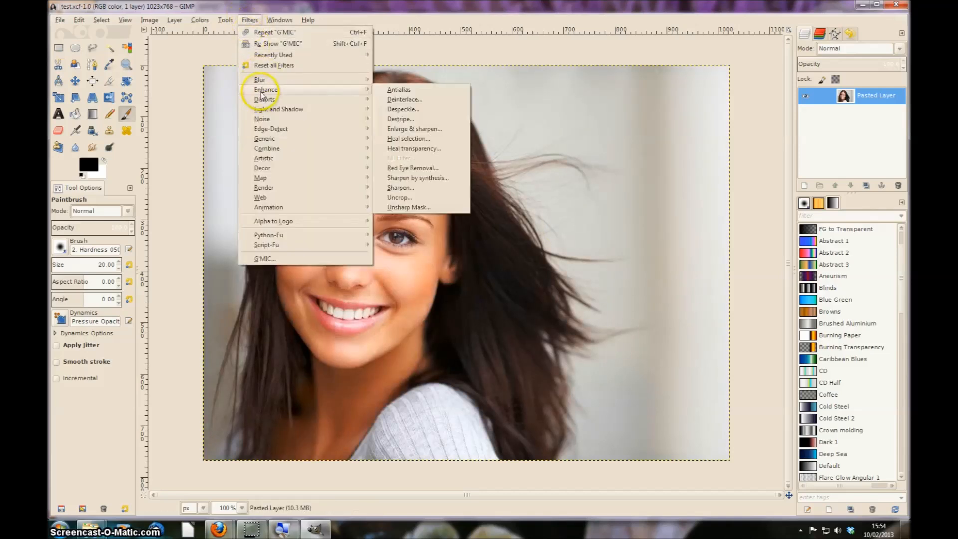
click(264, 258)
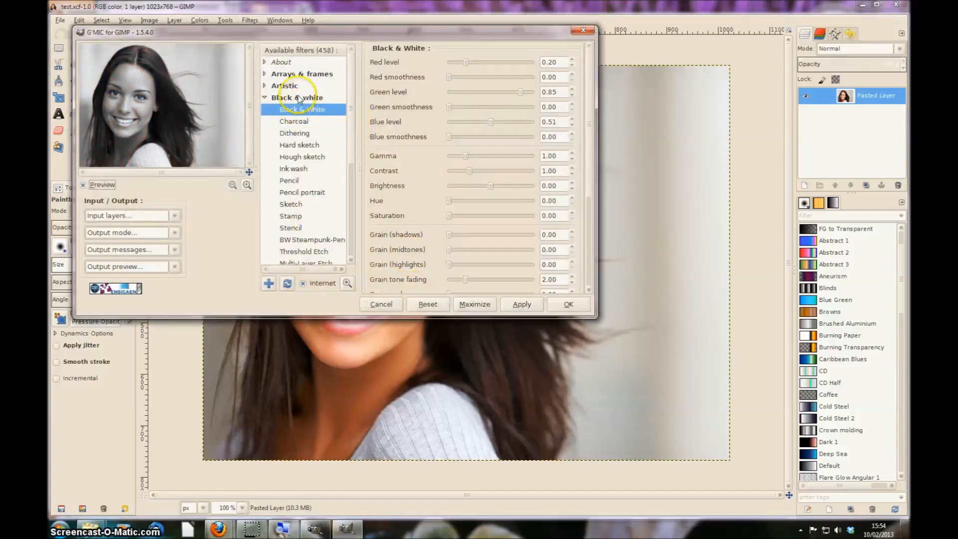
click(265, 97)
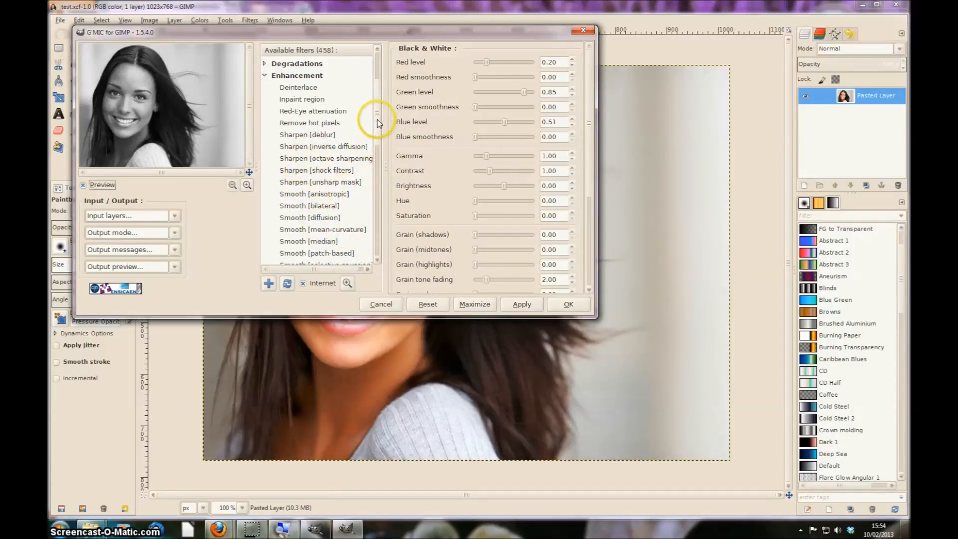
scroll(down, 3)
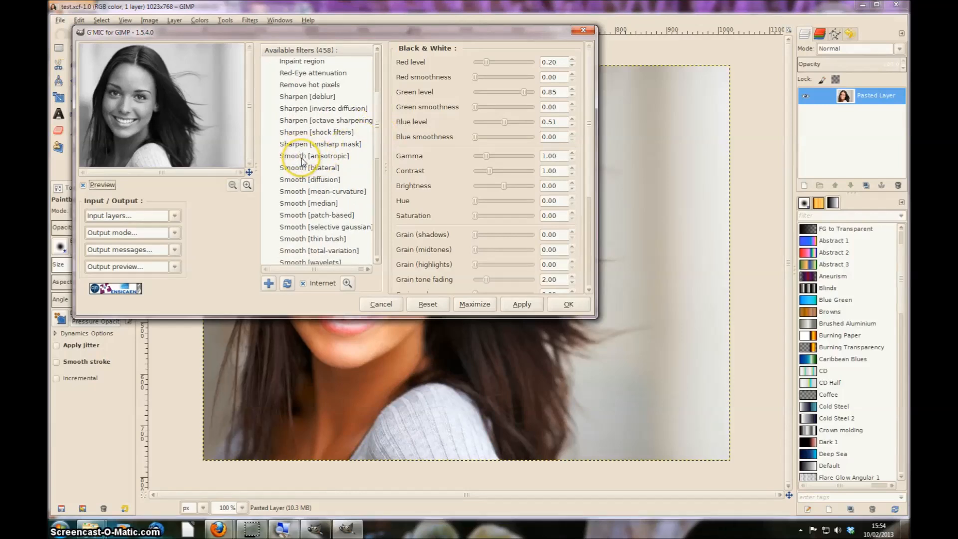
click(314, 155)
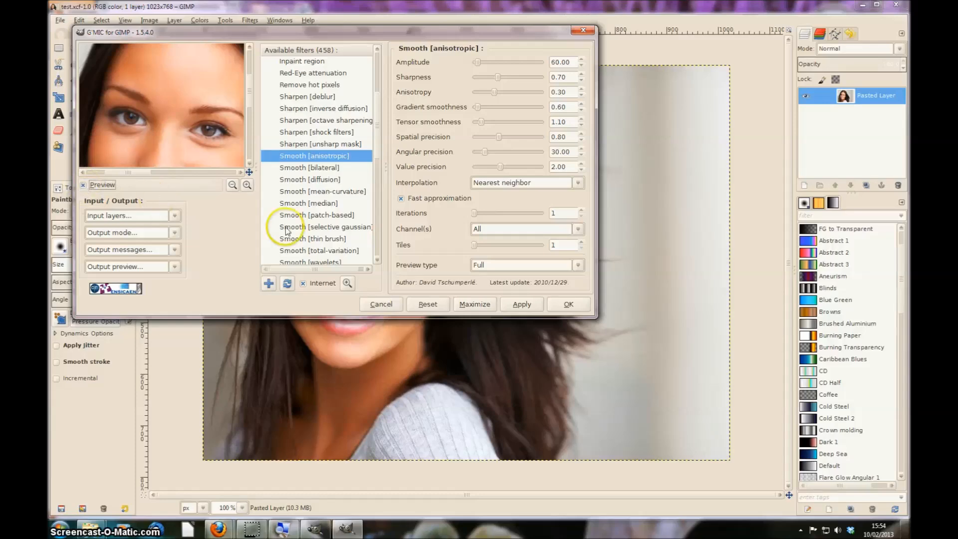
click(567, 304)
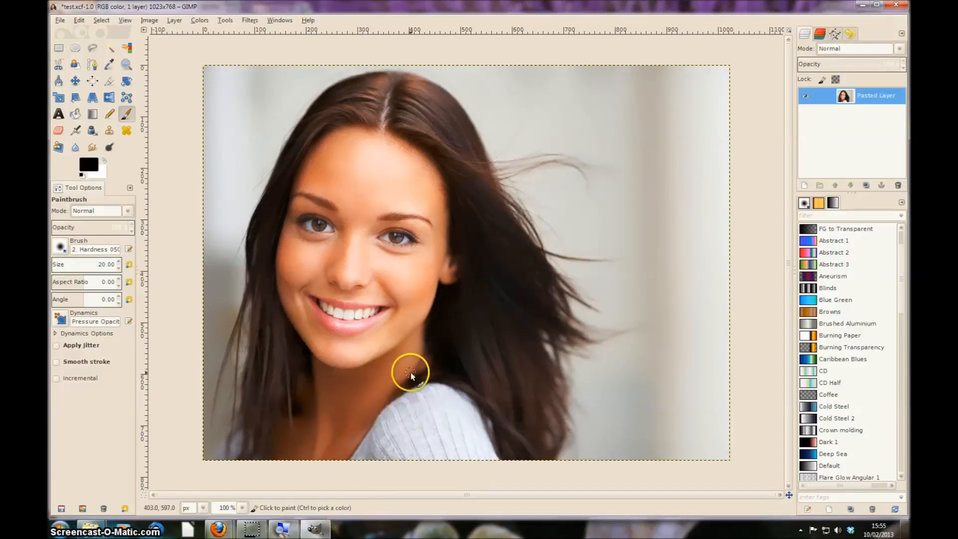
mouse_move(415, 285)
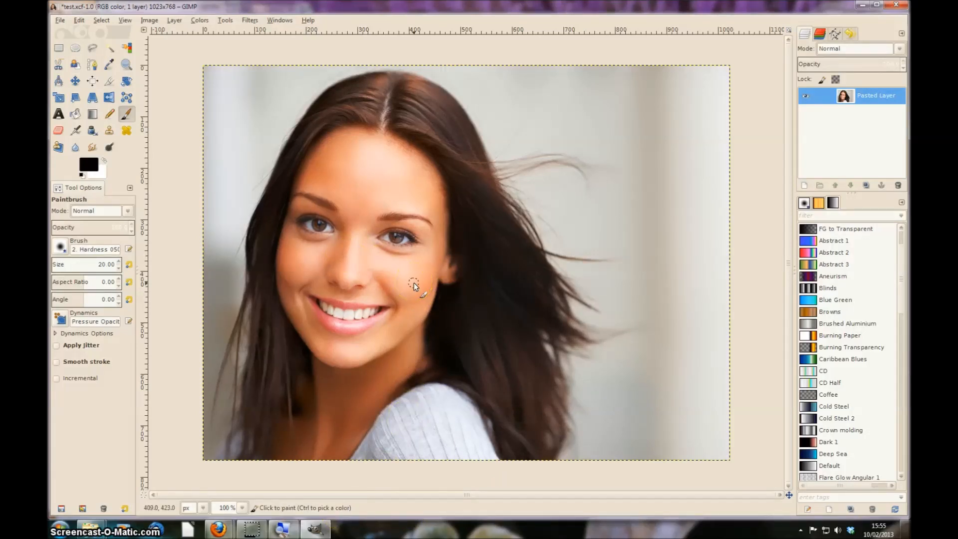